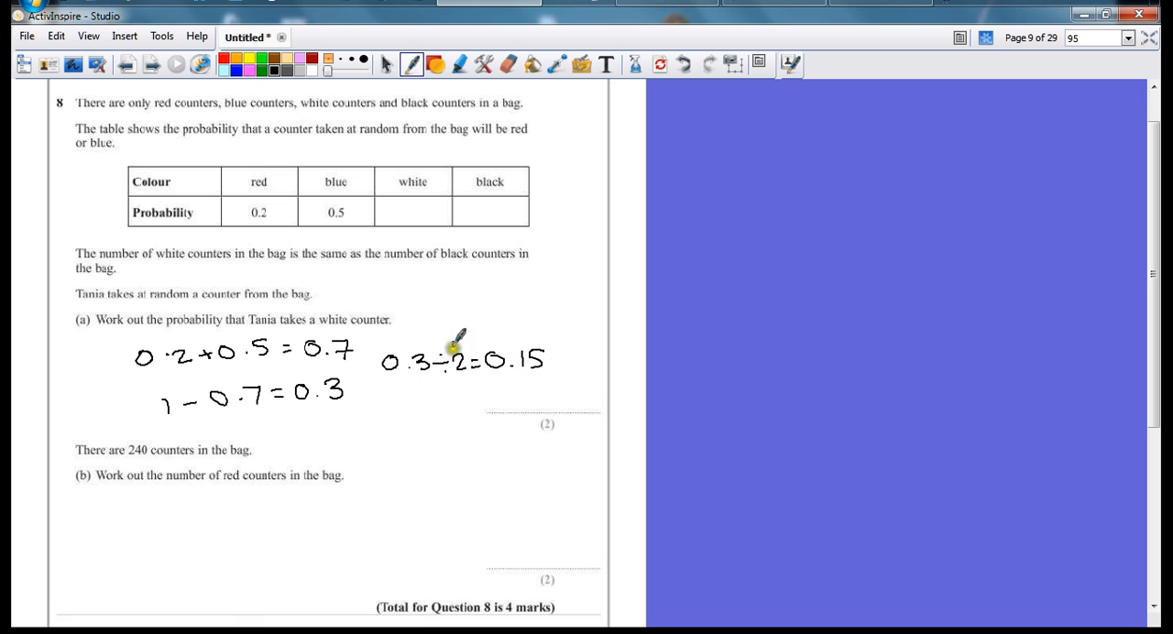
pyautogui.moveTo(408, 209)
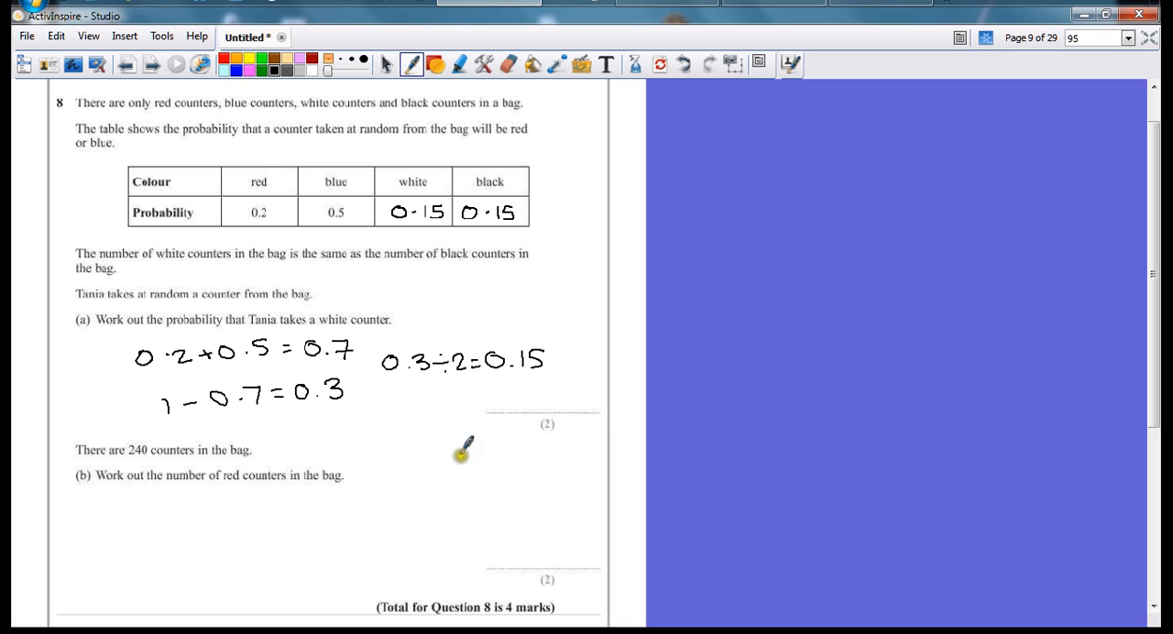
pyautogui.moveTo(515, 394)
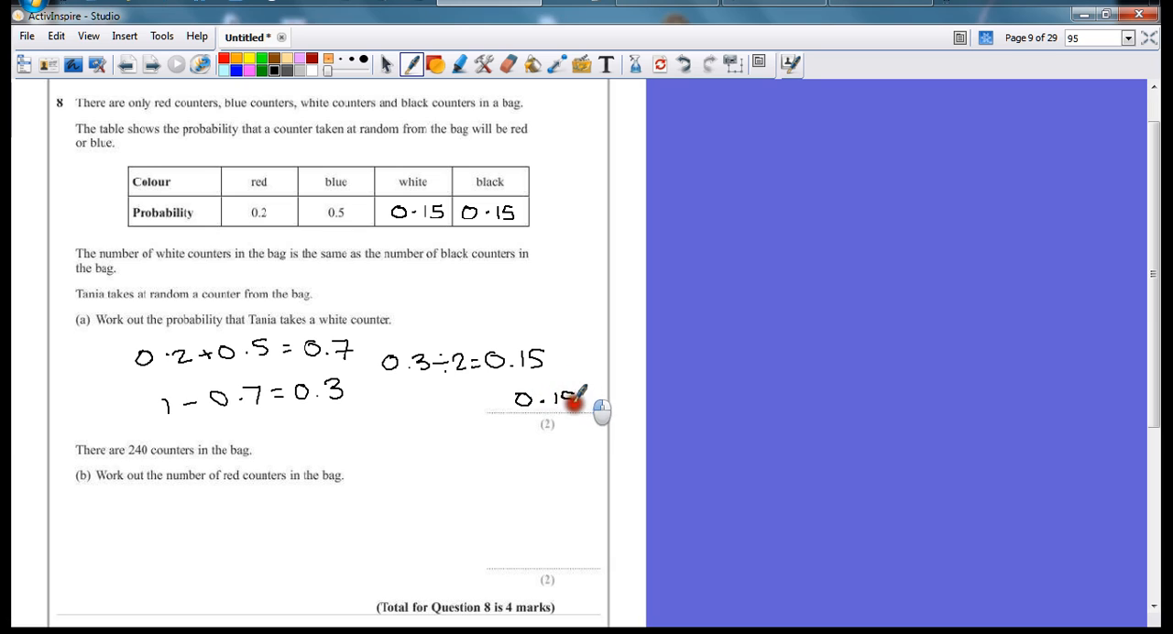
pyautogui.moveTo(213, 520)
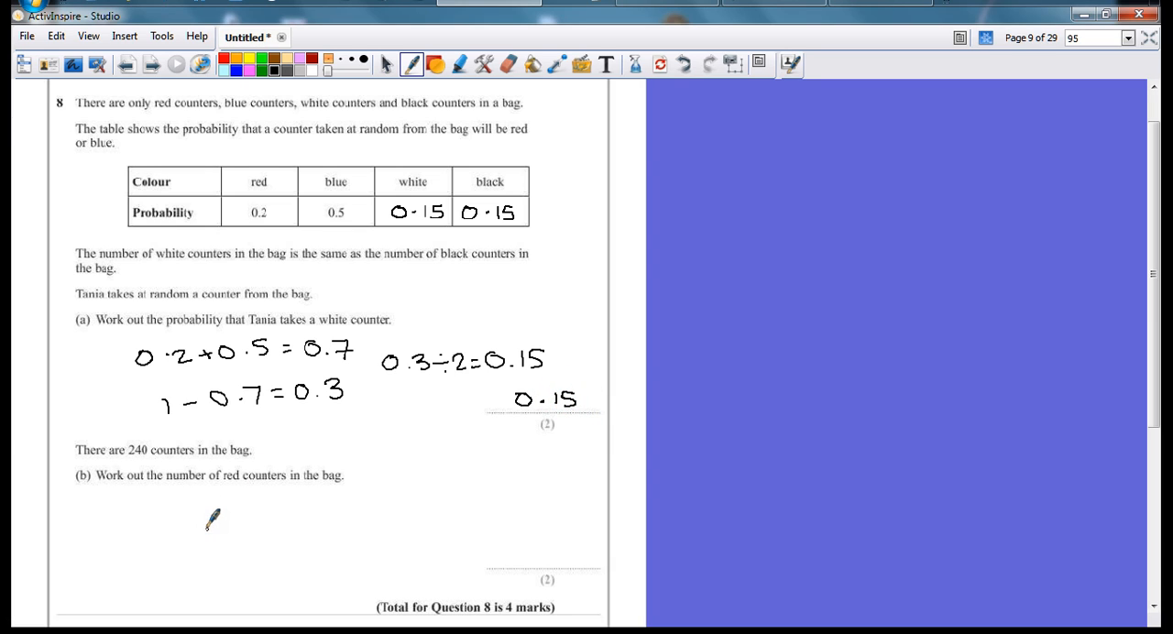
pyautogui.moveTo(204, 447)
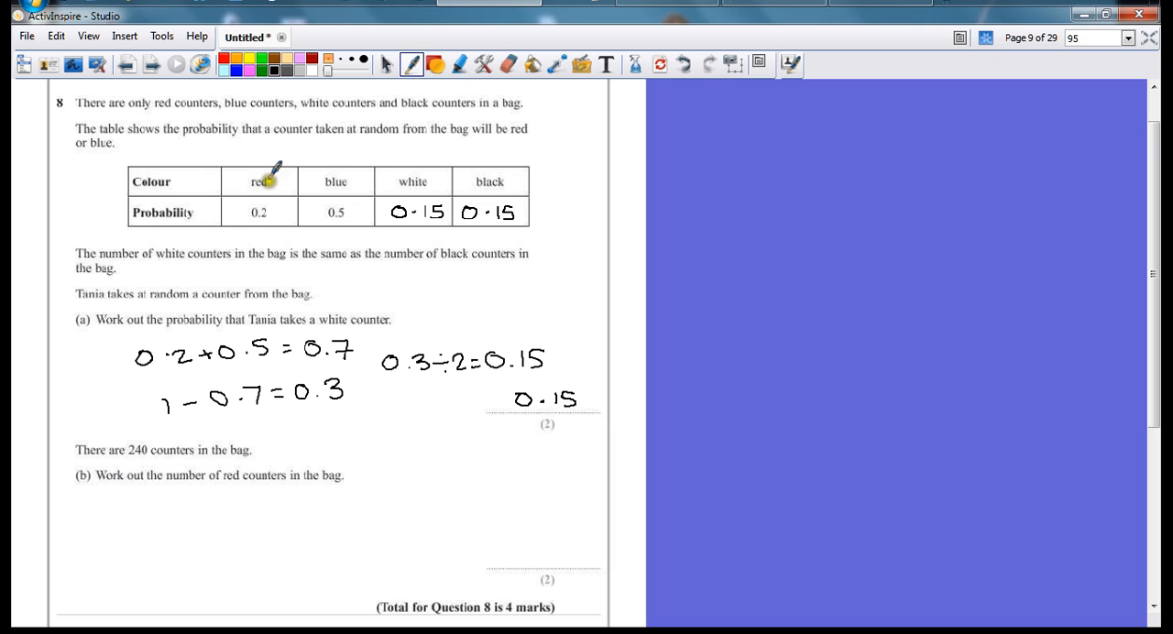
pyautogui.moveTo(147, 501)
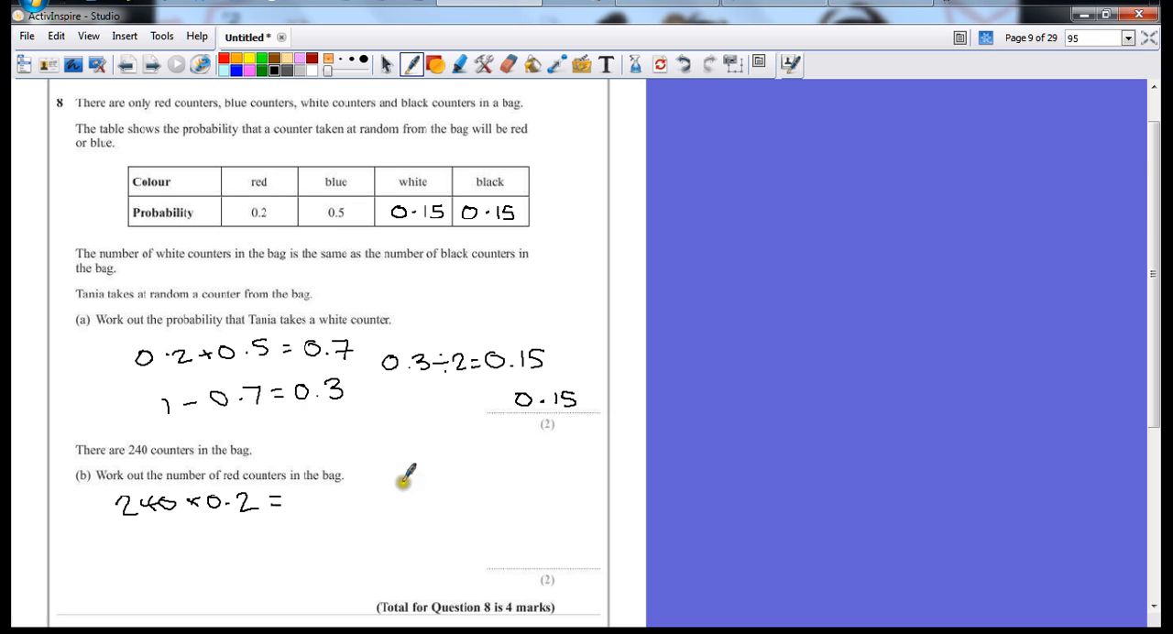
pyautogui.moveTo(136, 548)
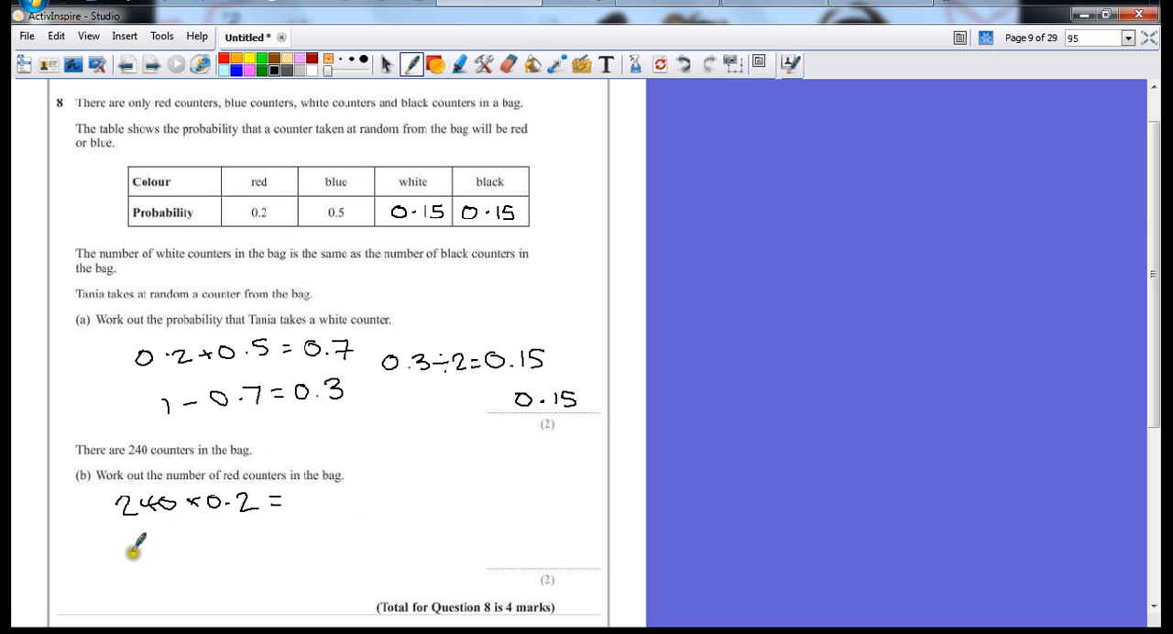
# - Handwrite the second line of part (b) working, 240 × 0.1 =, beneath 240 × 0.2 =
pyautogui.moveTo(132, 537); pyautogui.dragTo(138, 541)
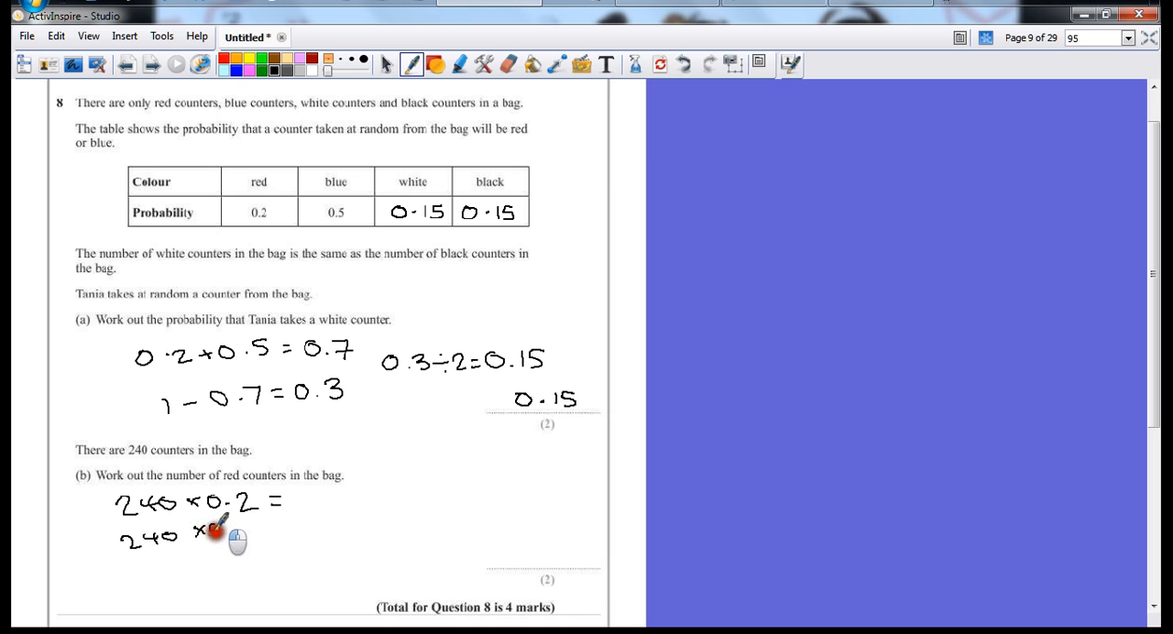
pyautogui.write('0.1 =')
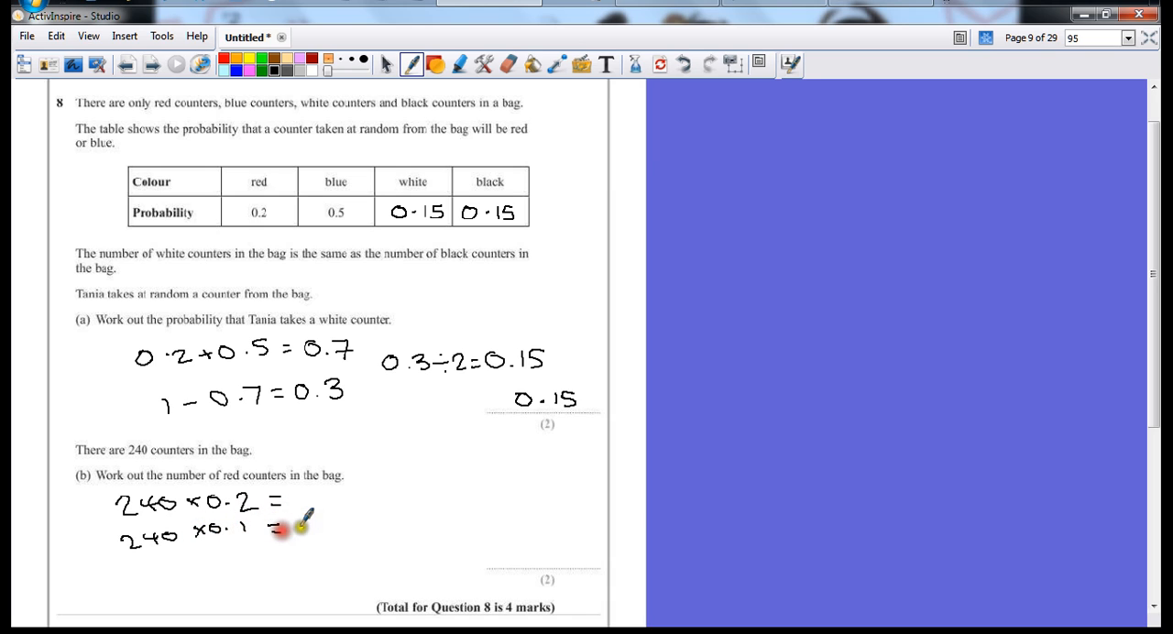